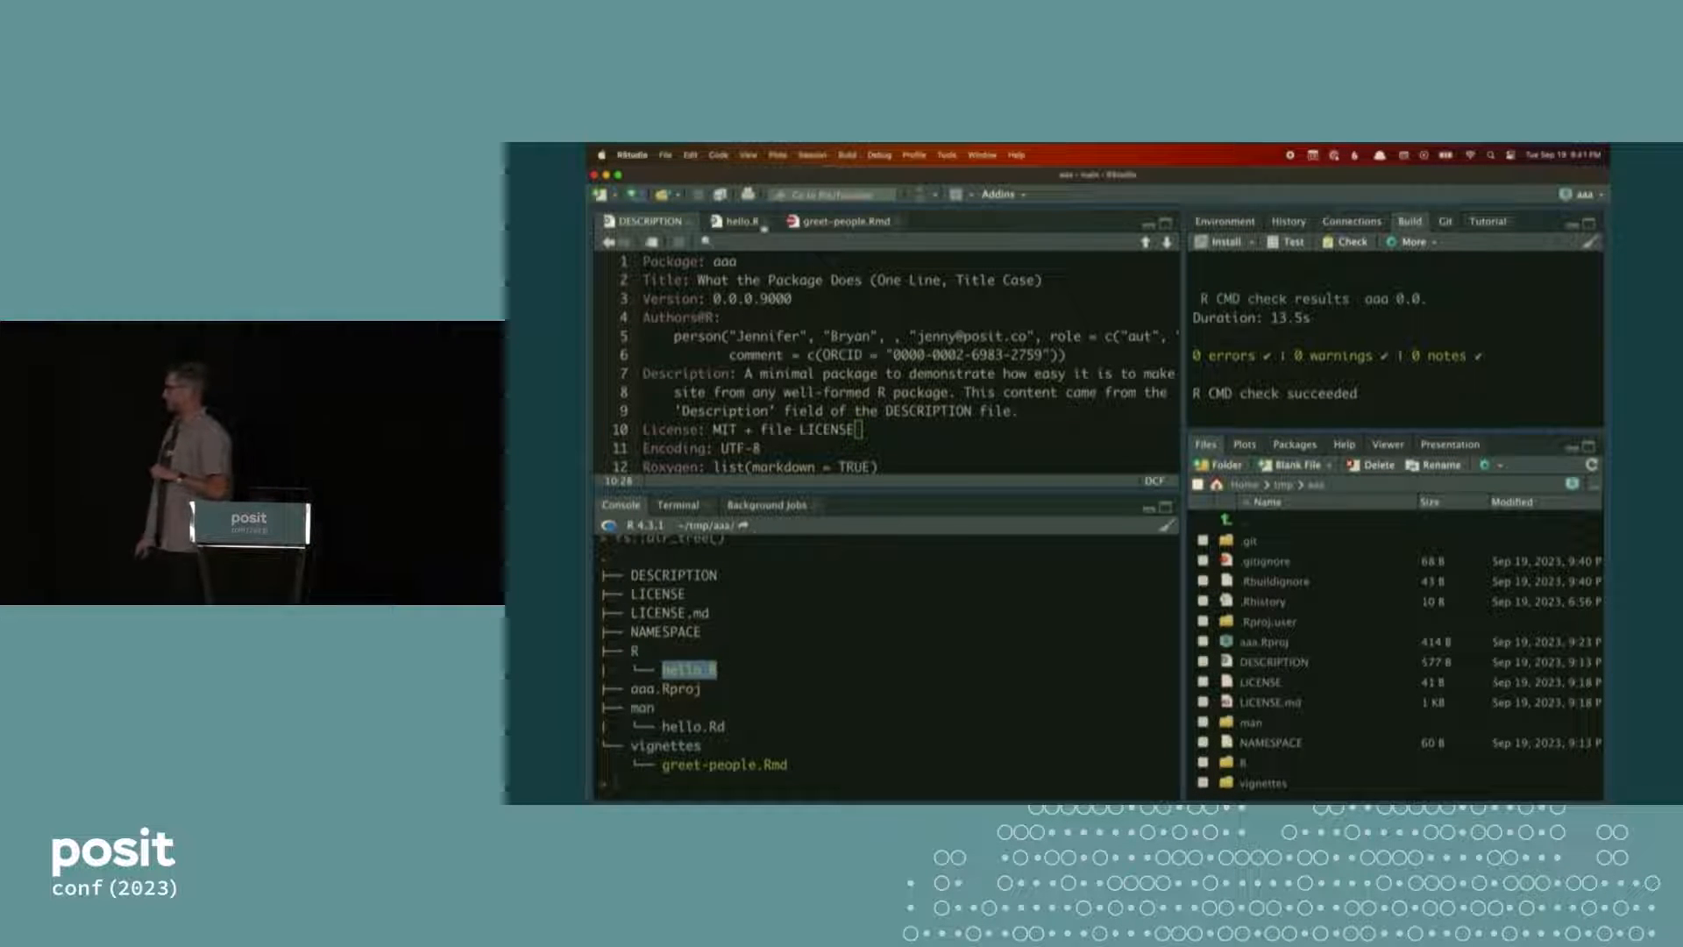
Show the greet-people.Rmd vignette source in the editor
{"action": "left_click", "coordinate": [740, 221]}
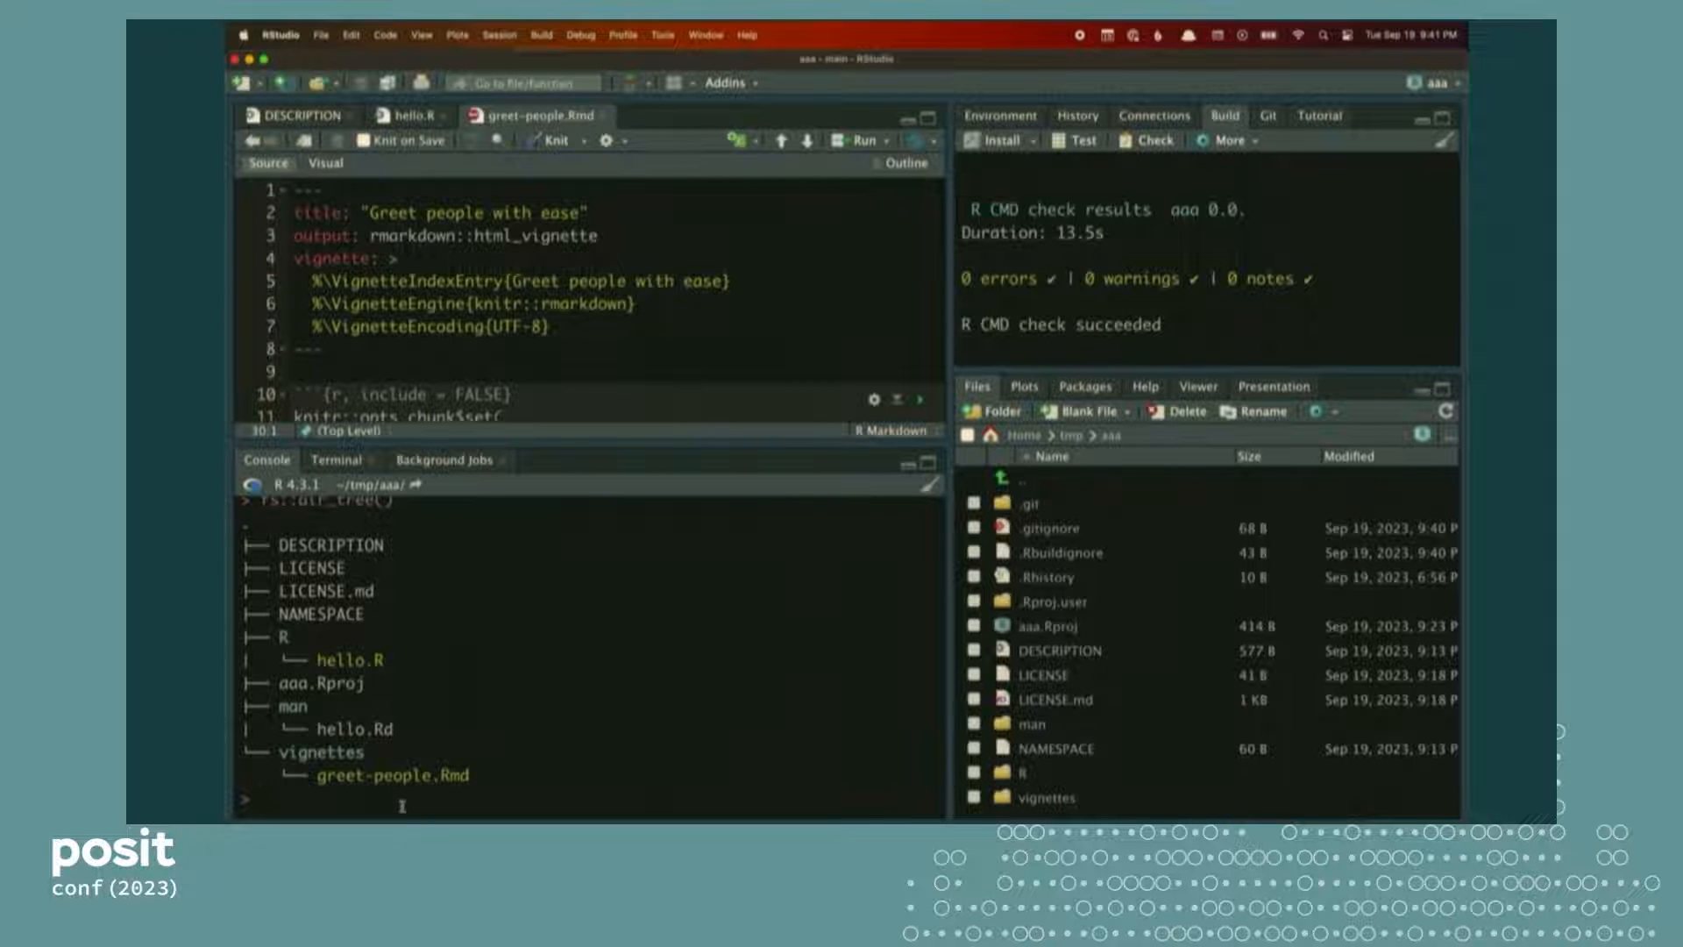
Write console comments: a simple package with 1 function and 1 vignette, well formed, passes R CMD check; then start usethis
{"action": "type", "text": "# this is a simple packag"}
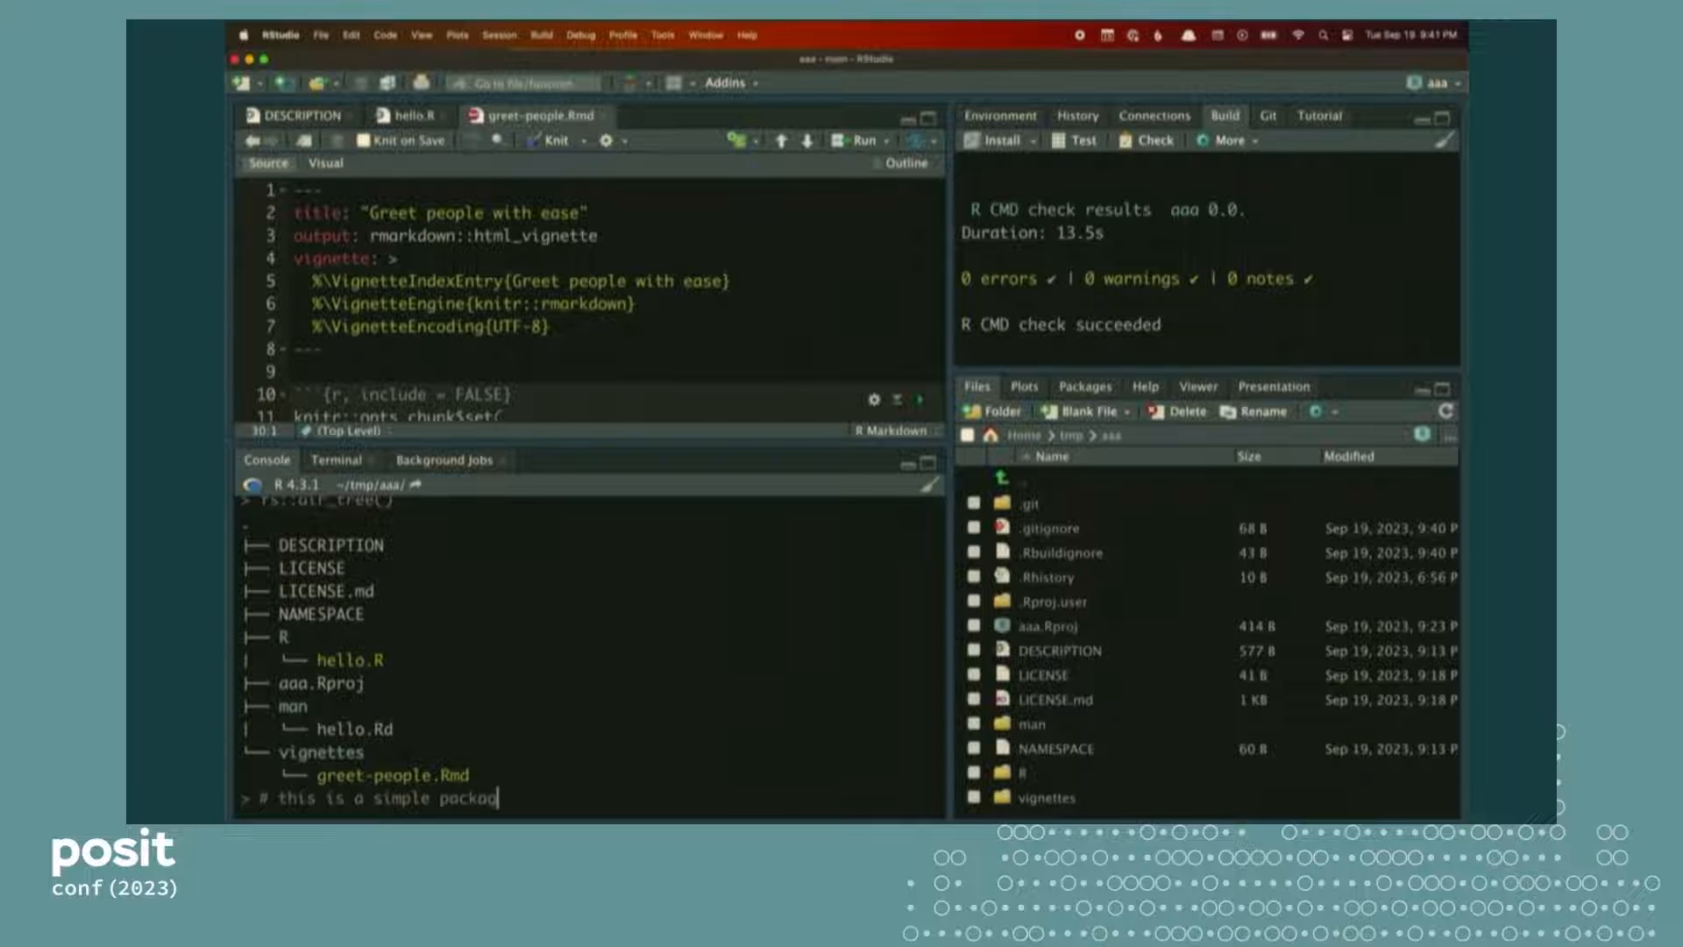
{"action": "type", "text": "with 1 function, 1 vignette"}
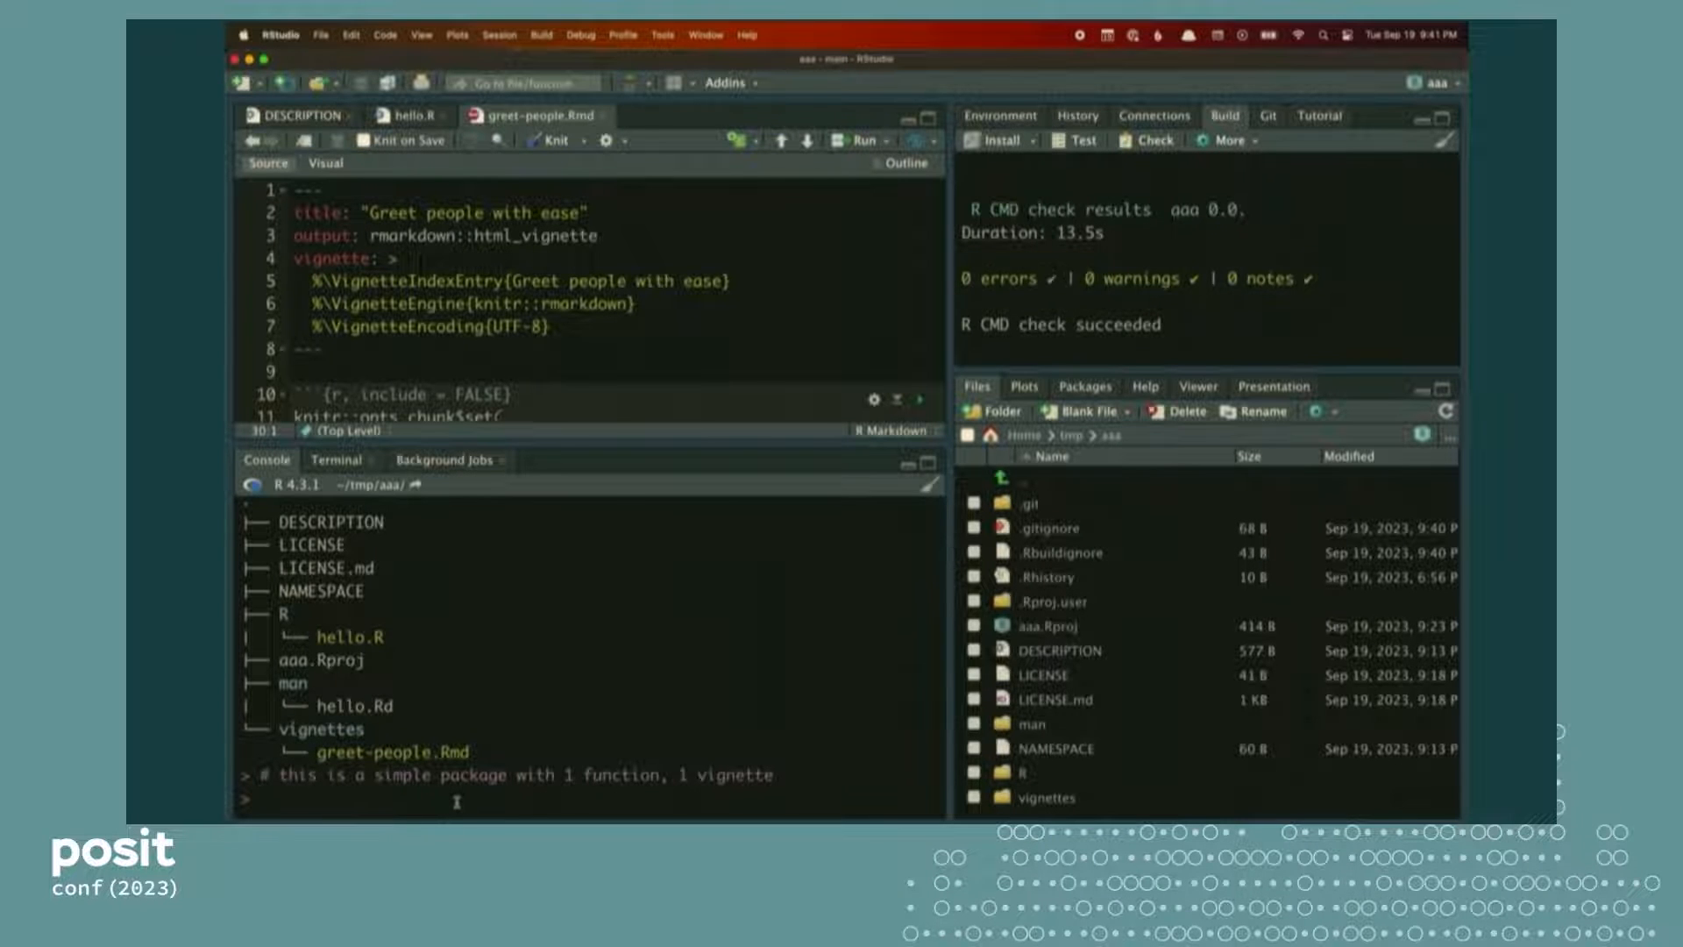
{"action": "type", "text": "# this pack"}
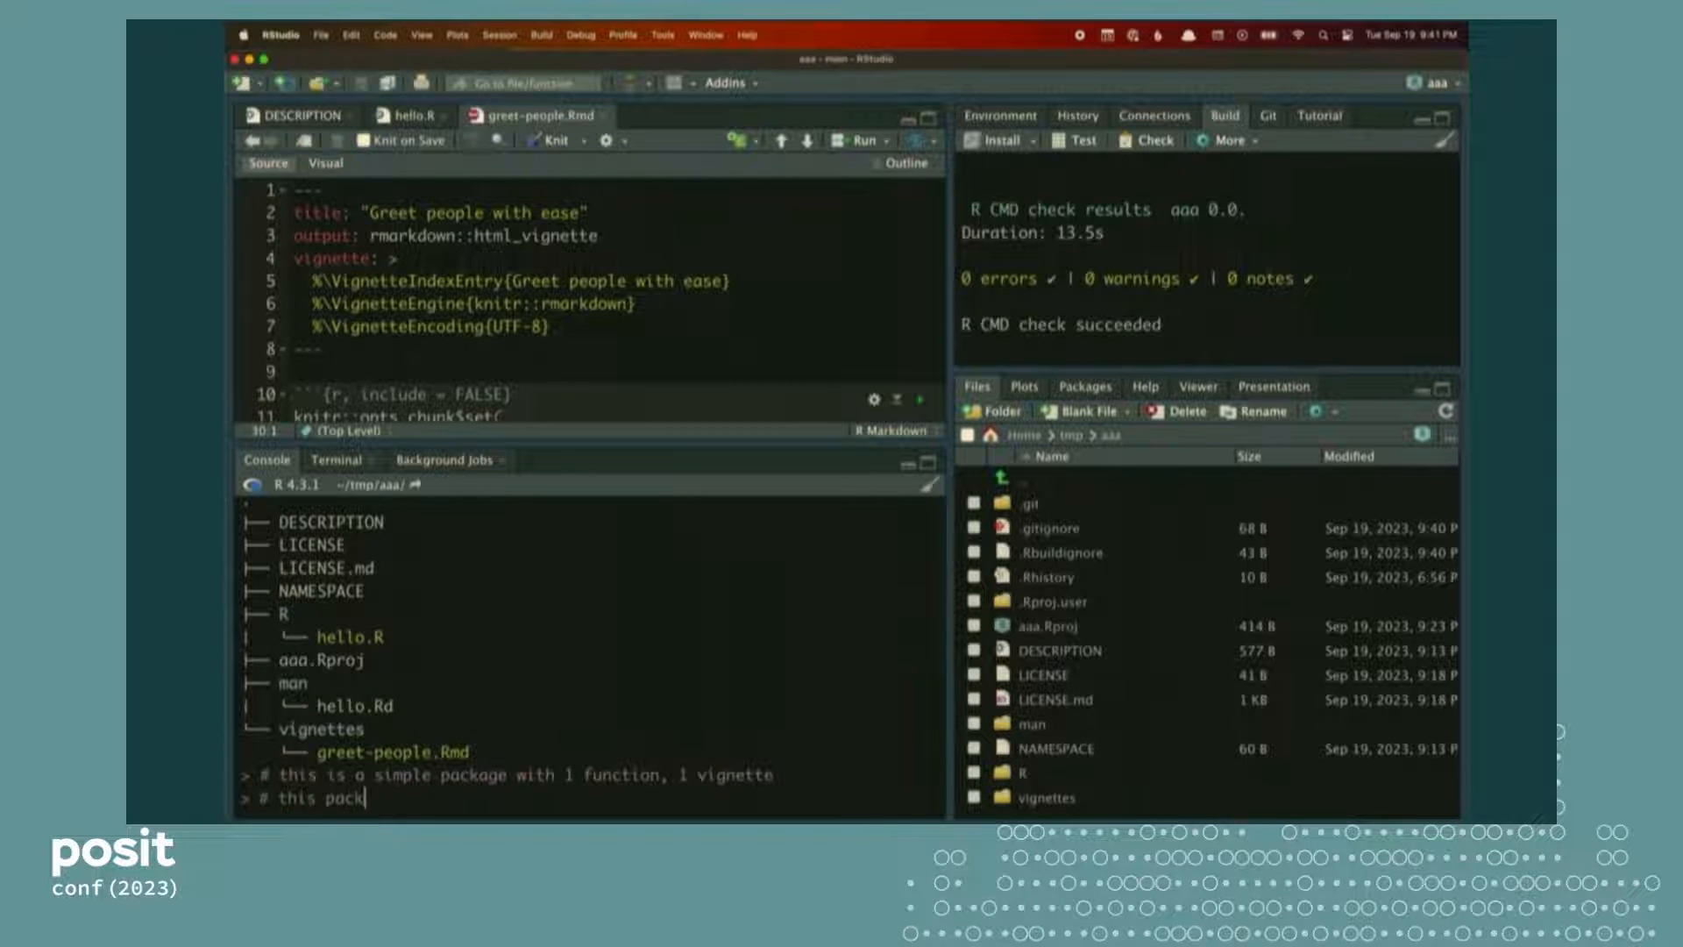
{"action": "type", "text": "age is well-"}
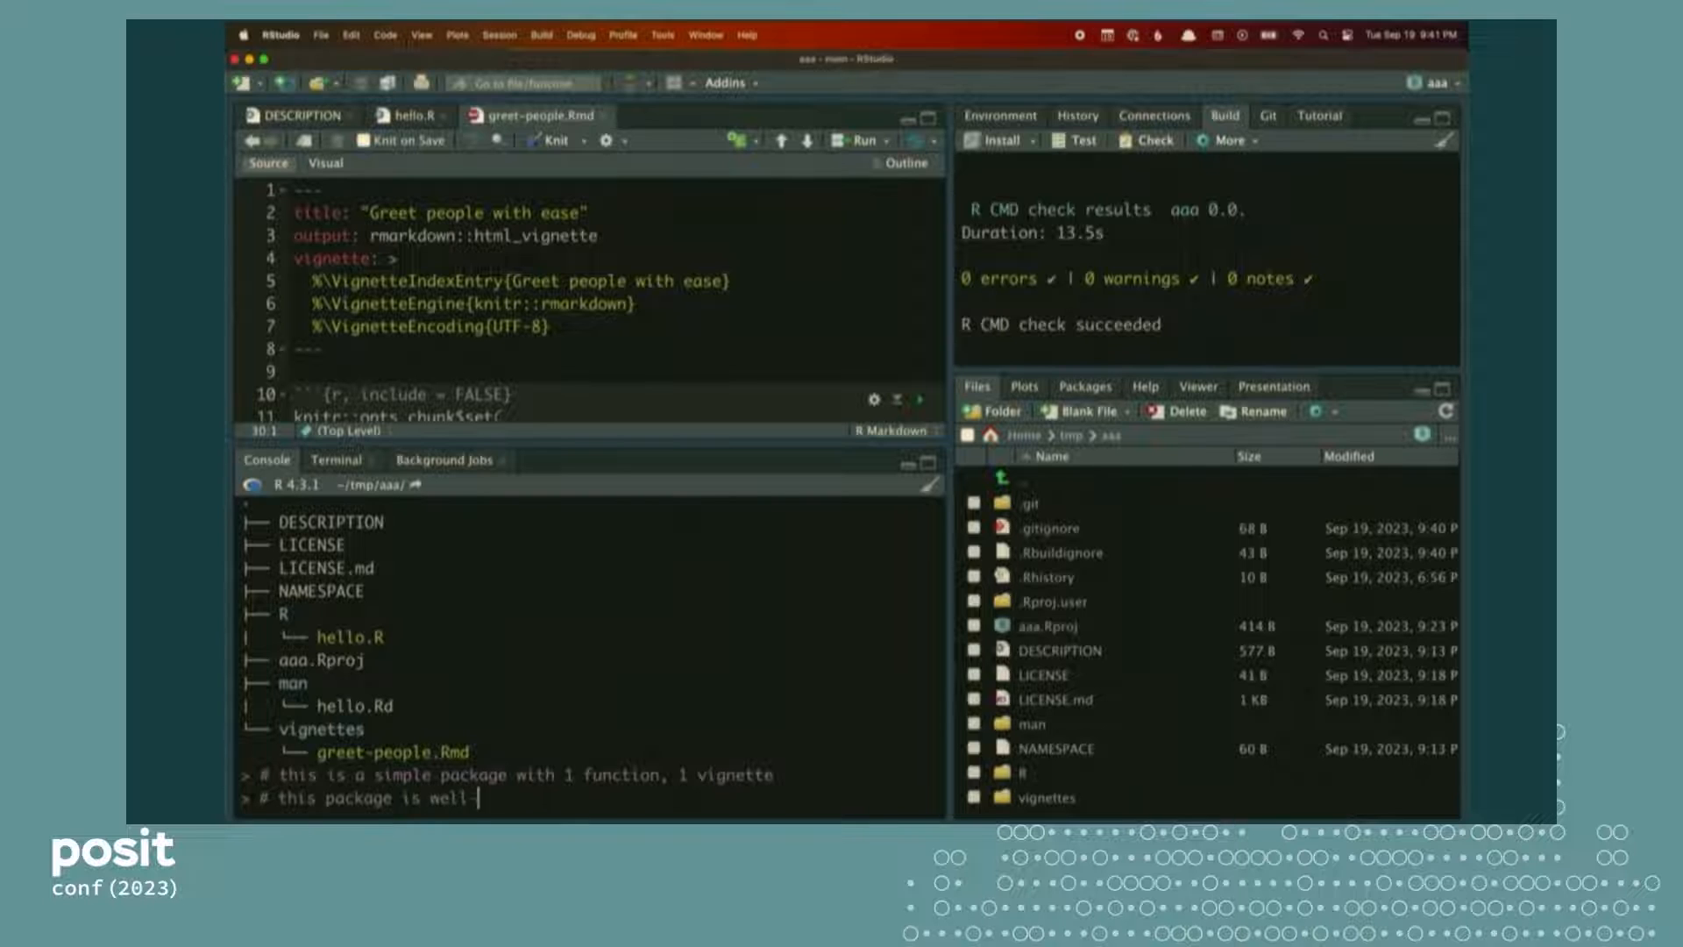
{"action": "type", "text": "formed."}
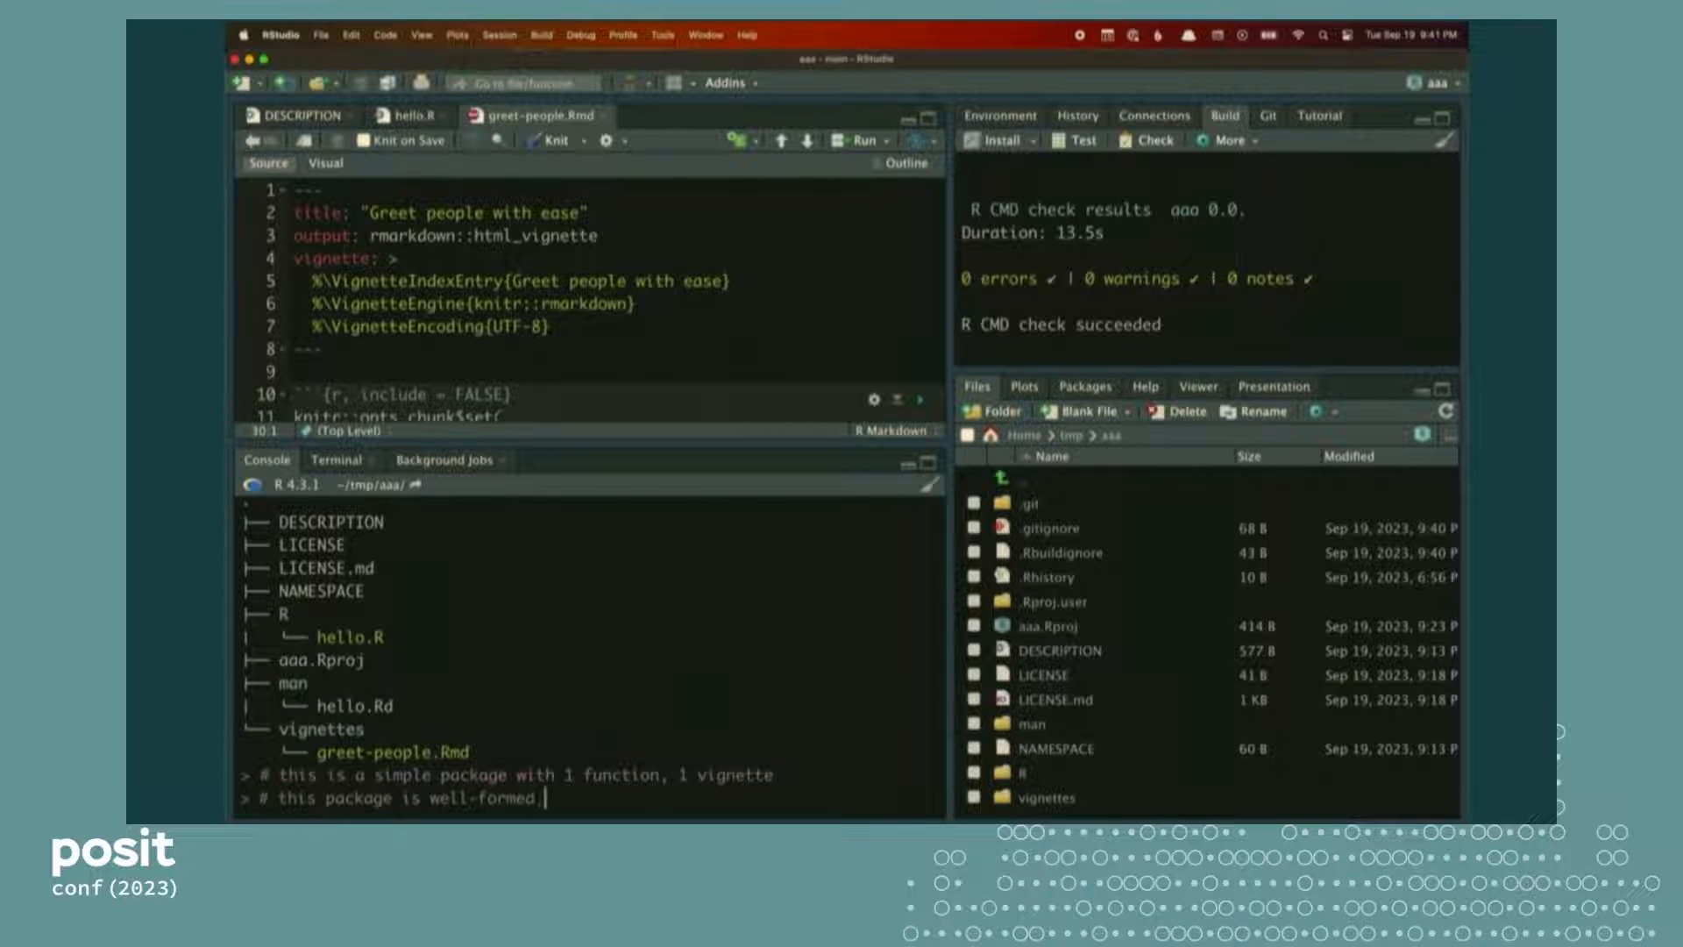
{"action": "type", "text": "it passes"}
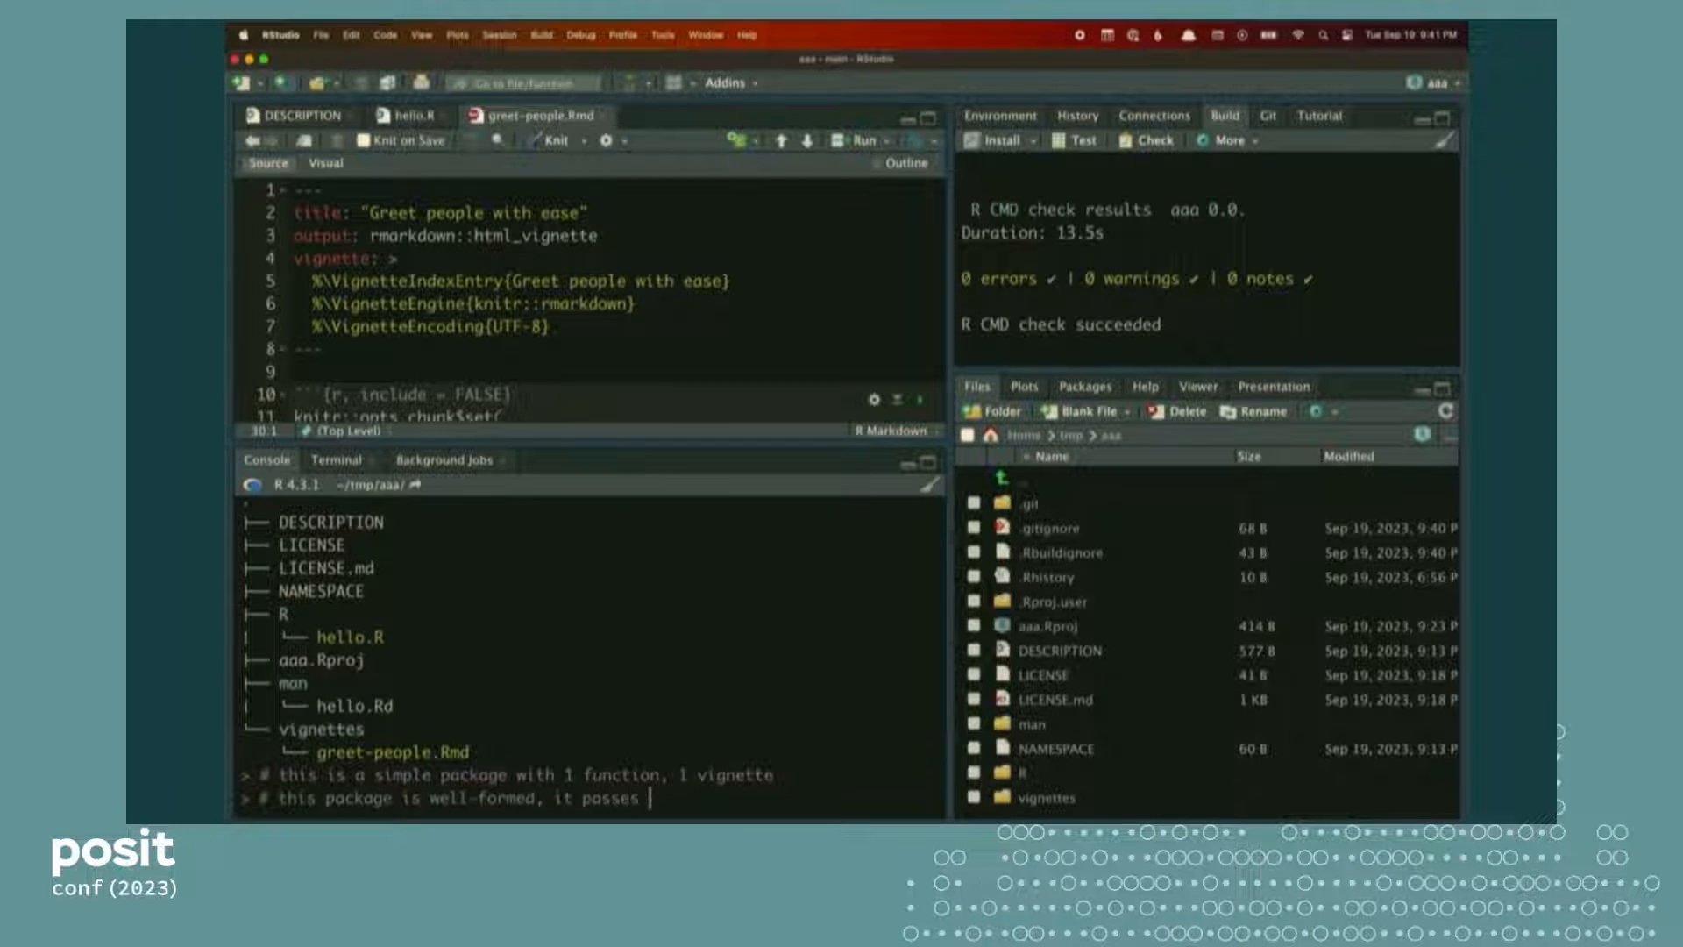
{"action": "type", "text": "R CMD check"}
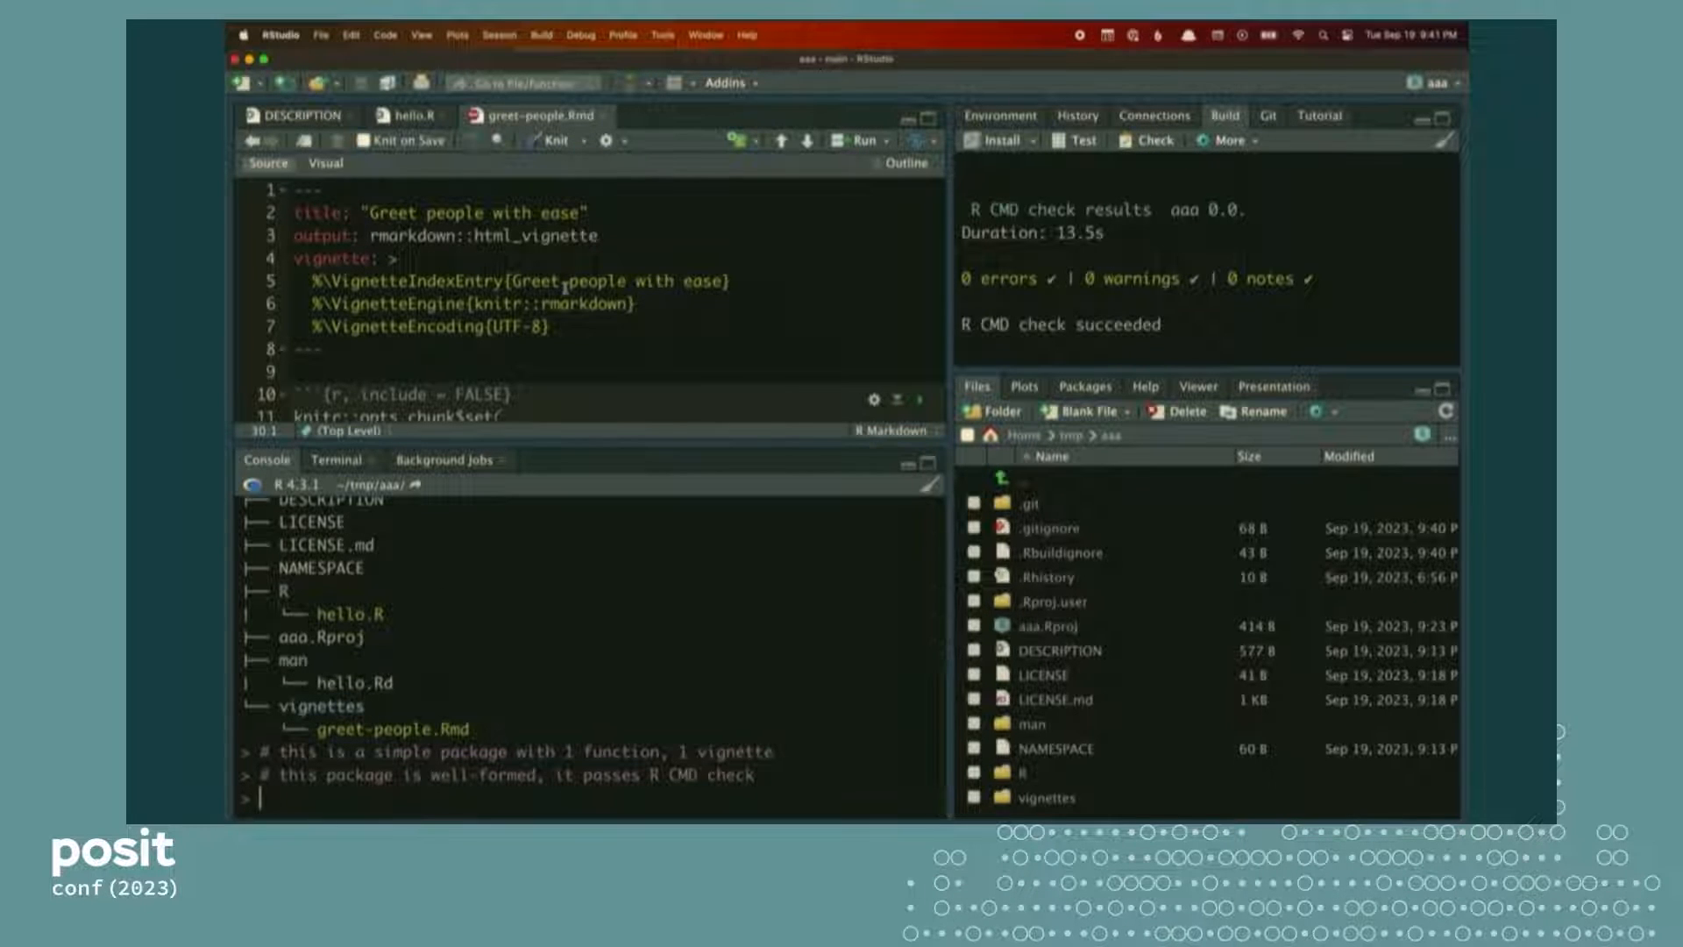
{"action": "type", "text": "usethis::use_pkgdown("}
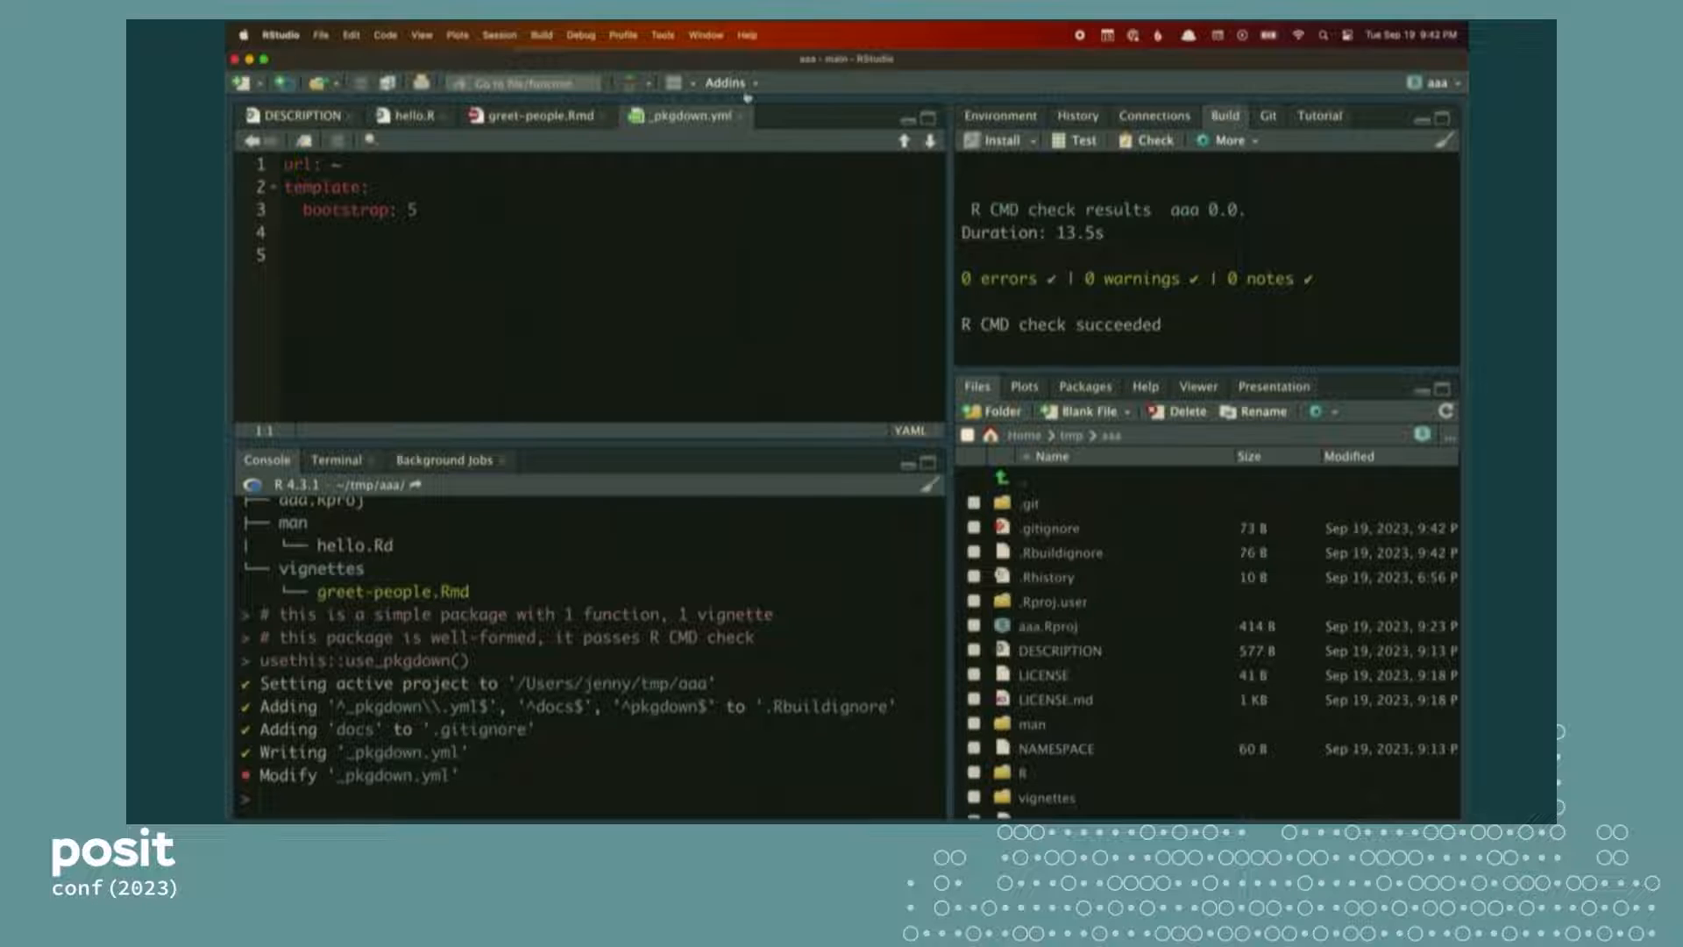
Build the pkgdown site via the Build pkgdown addin from the Addins list
{"action": "left_click", "coordinate": [726, 83]}
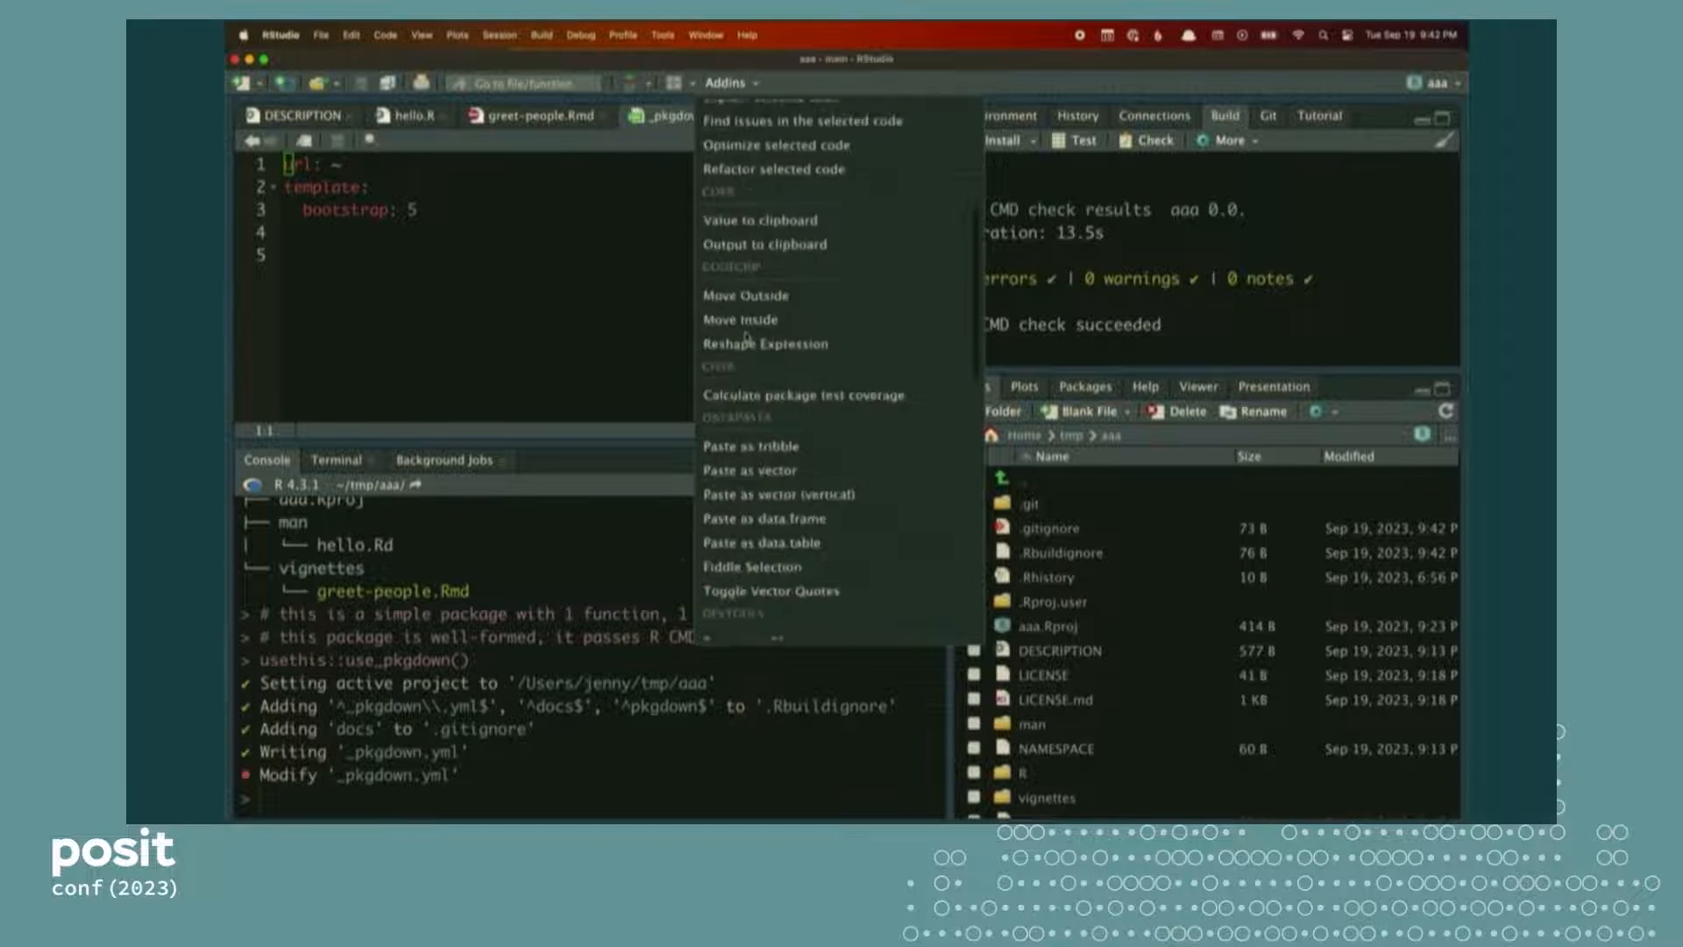
{"action": "scroll", "scroll_direction": "down", "scroll_amount": 3}
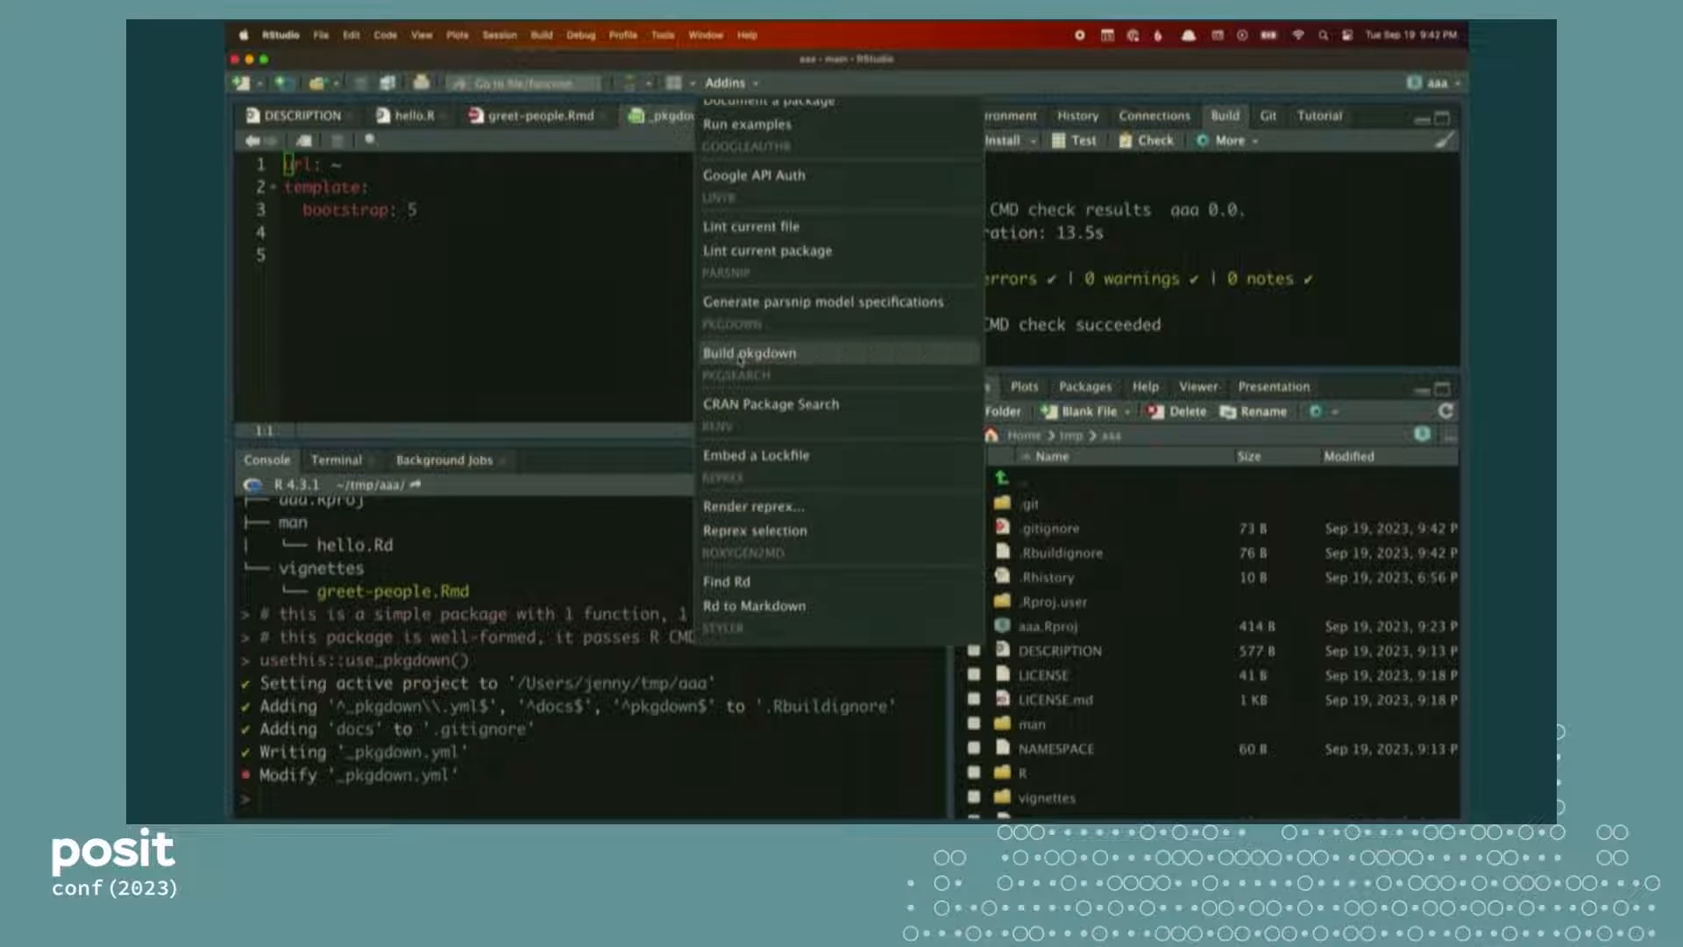
{"action": "left_click", "coordinate": [750, 352]}
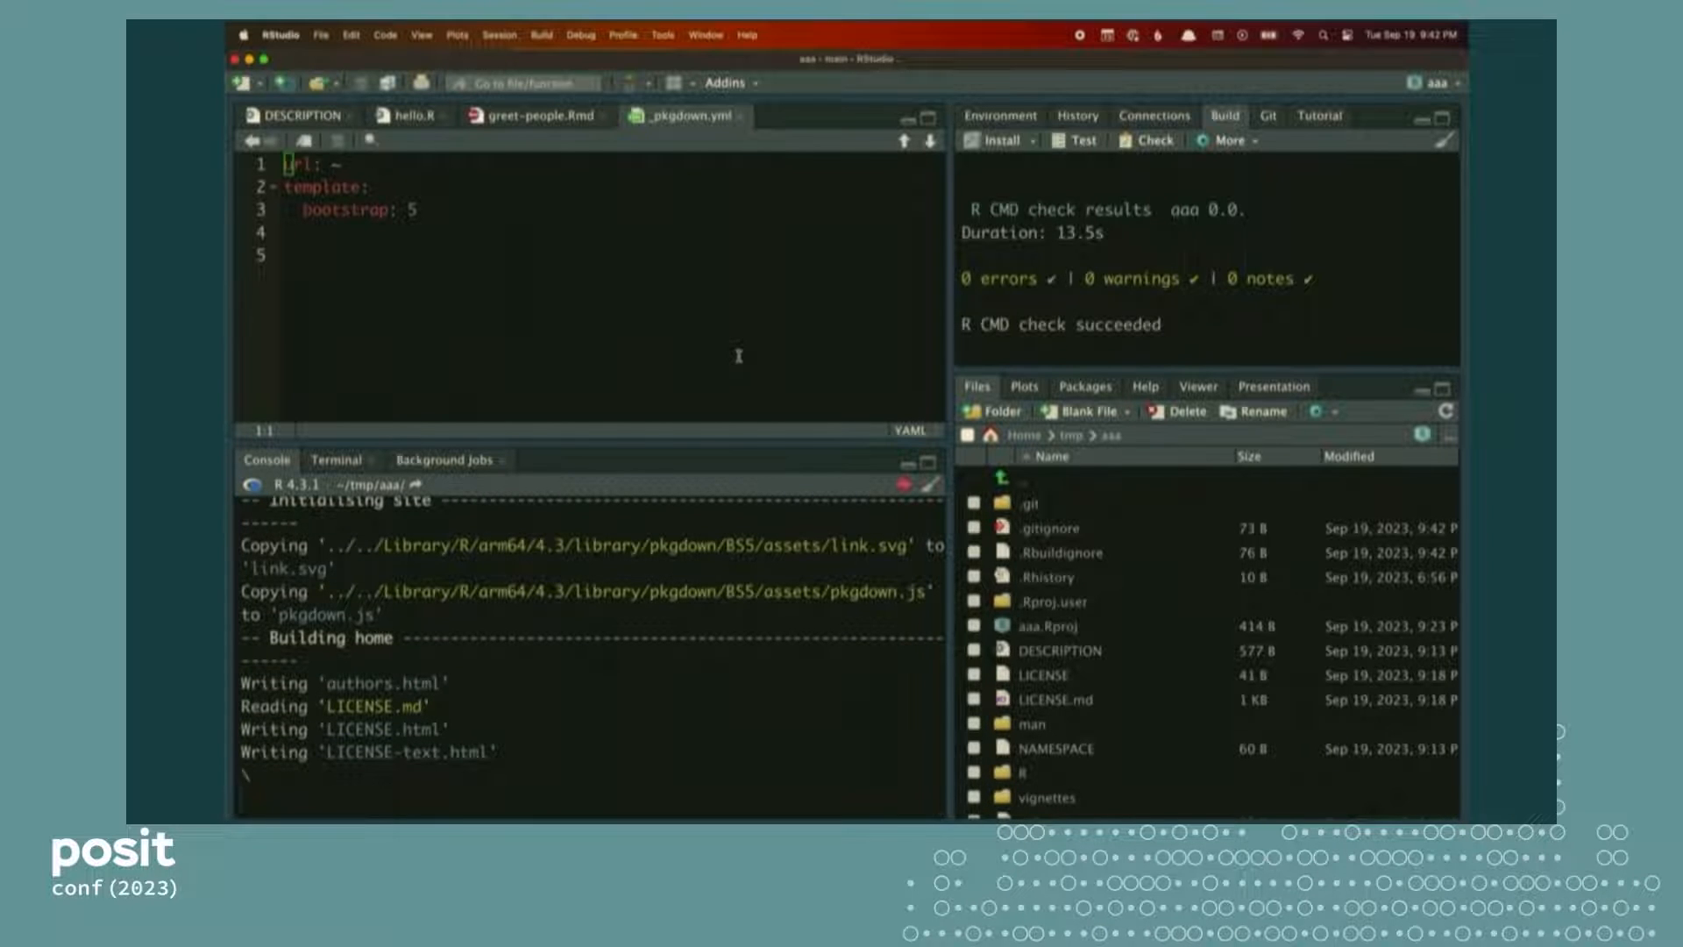
{"action": "mouse_move", "coordinate": [764, 394]}
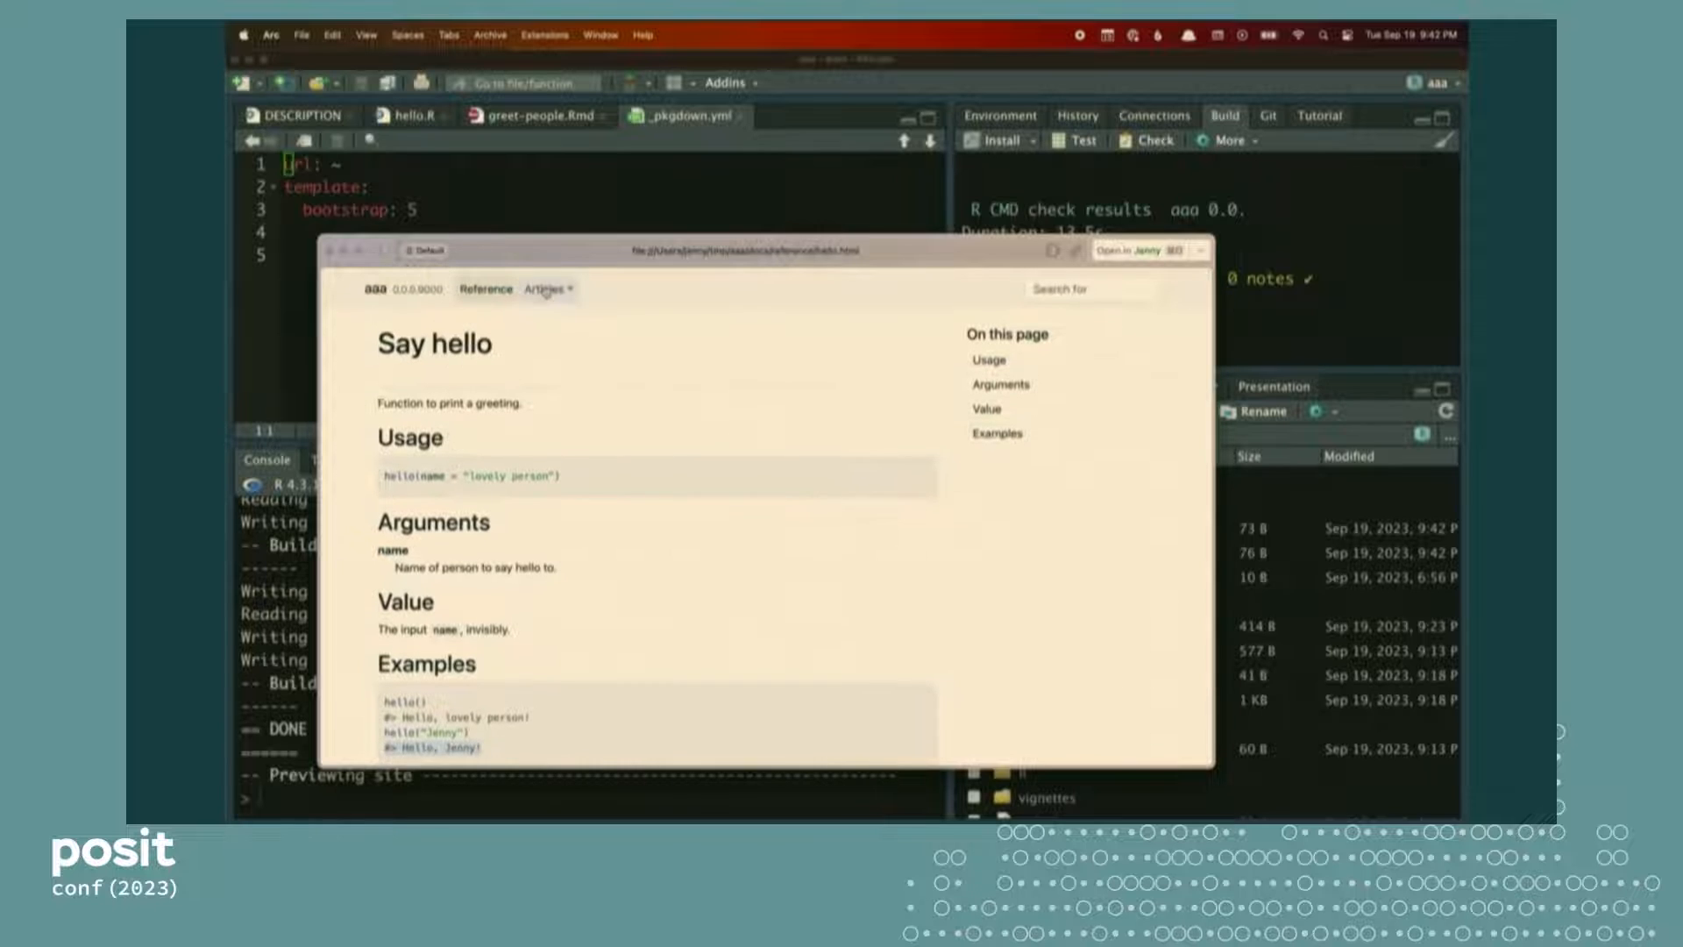
Browse the pkgdown preview's Reference and Articles navbar pages
{"action": "left_click", "coordinate": [543, 290]}
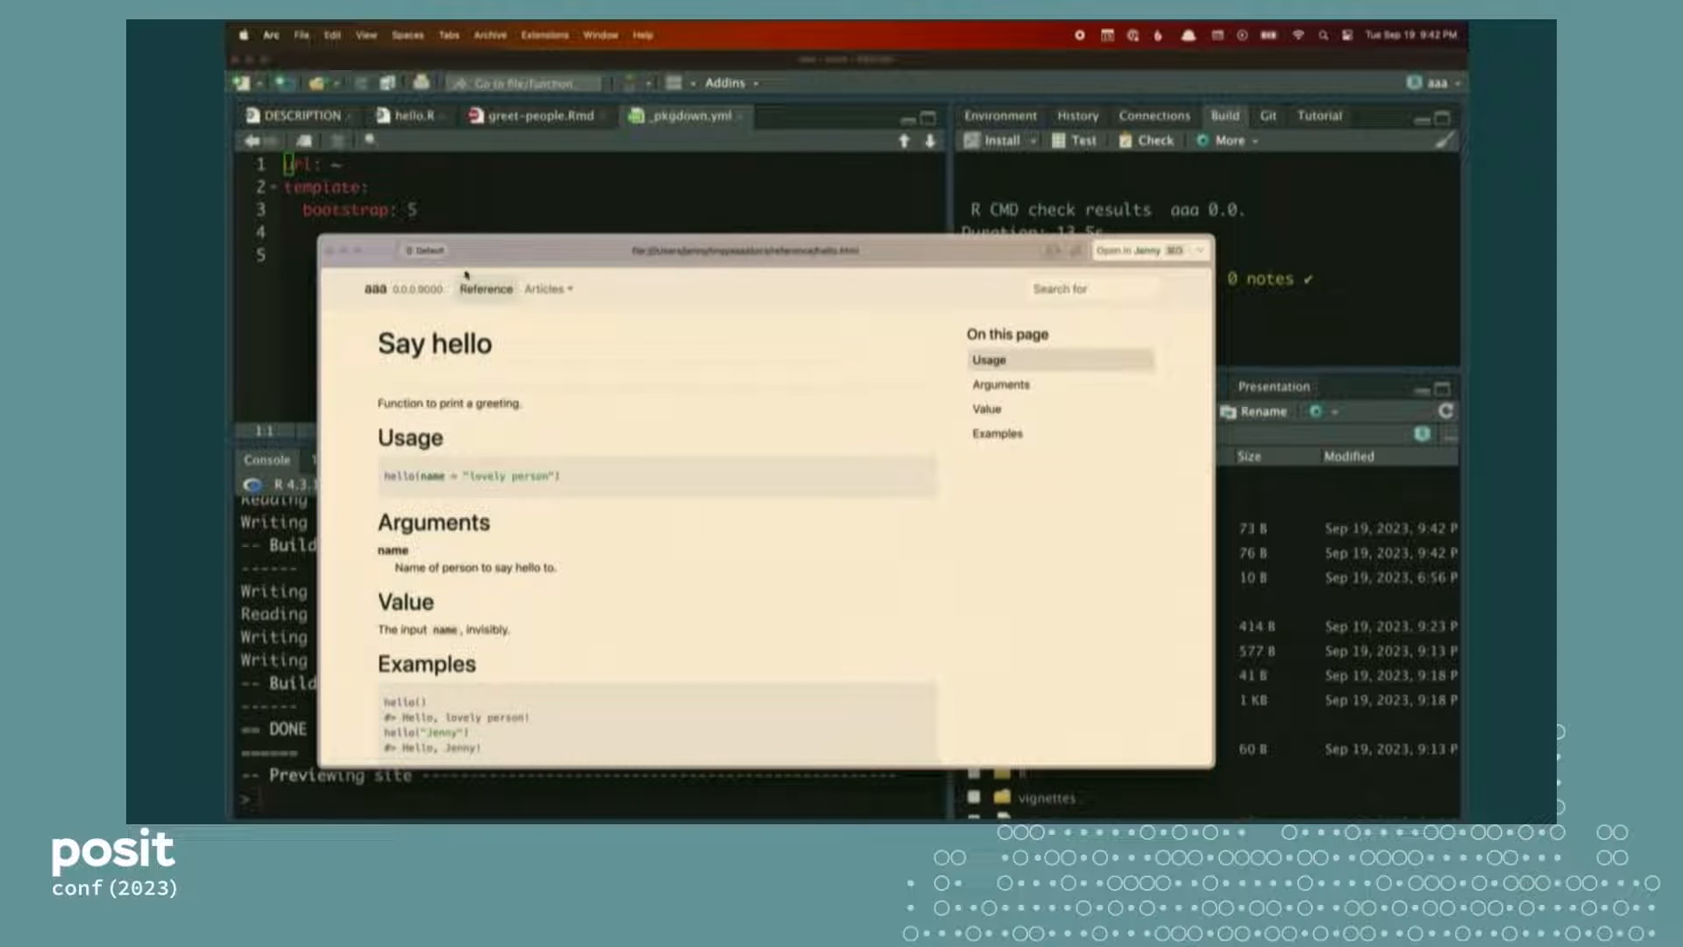
{"action": "left_click", "coordinate": [380, 290]}
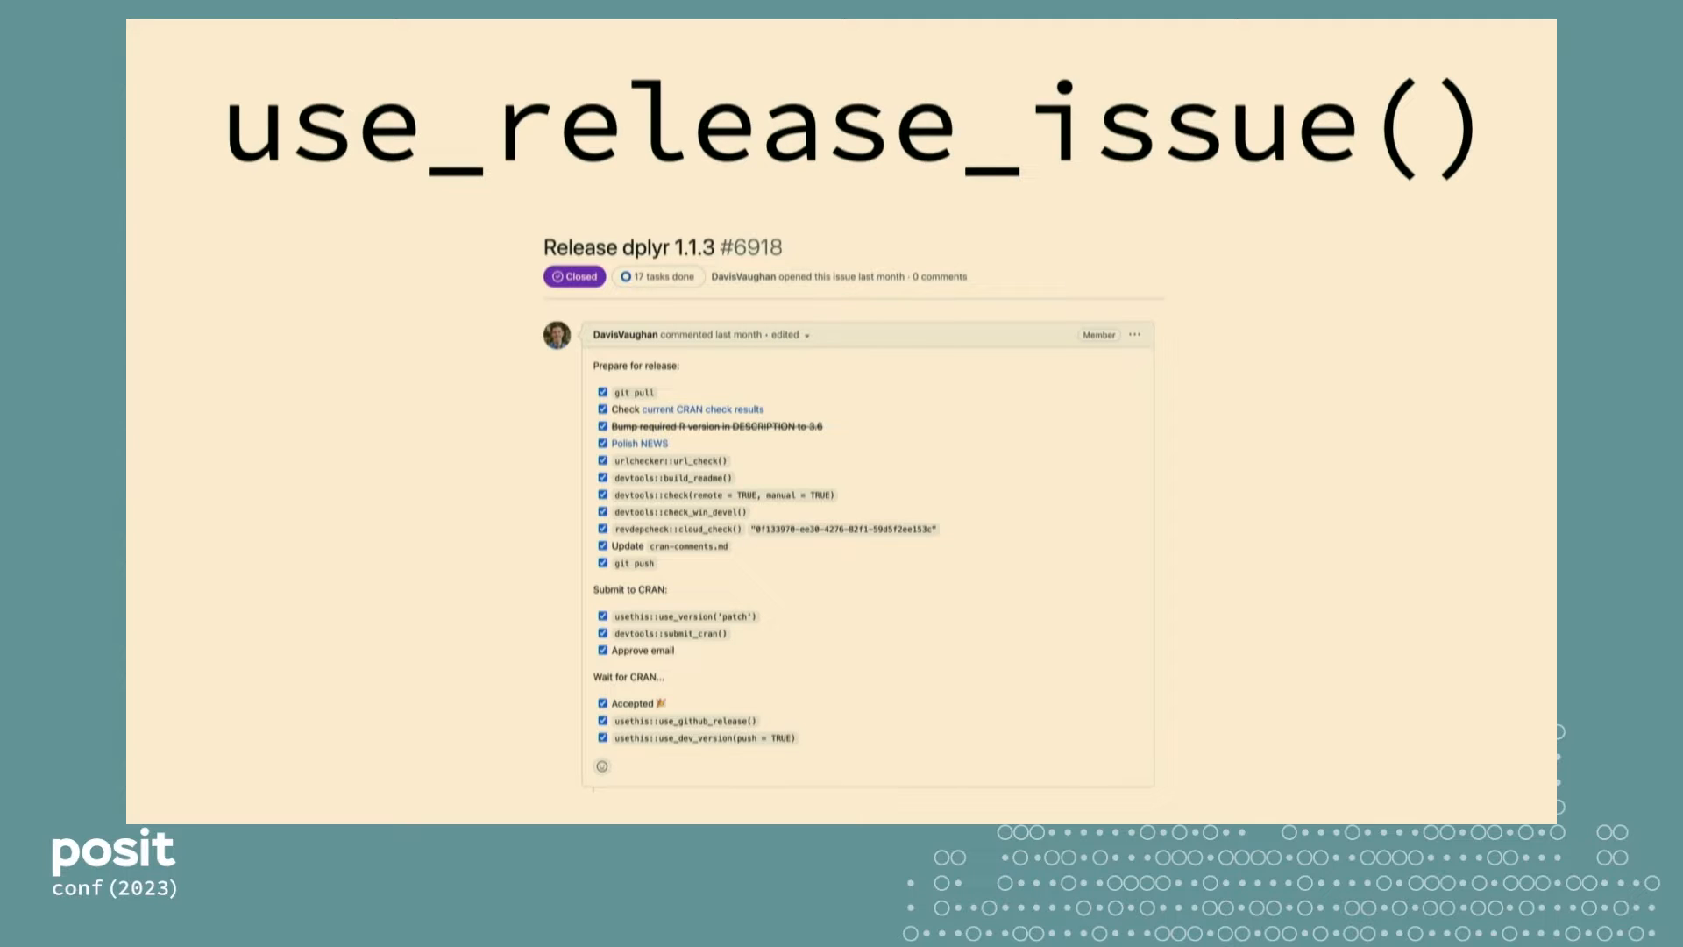
Advance from the use_release_issue() slide to the final celebration slide
{"action": "key", "text": "Right"}
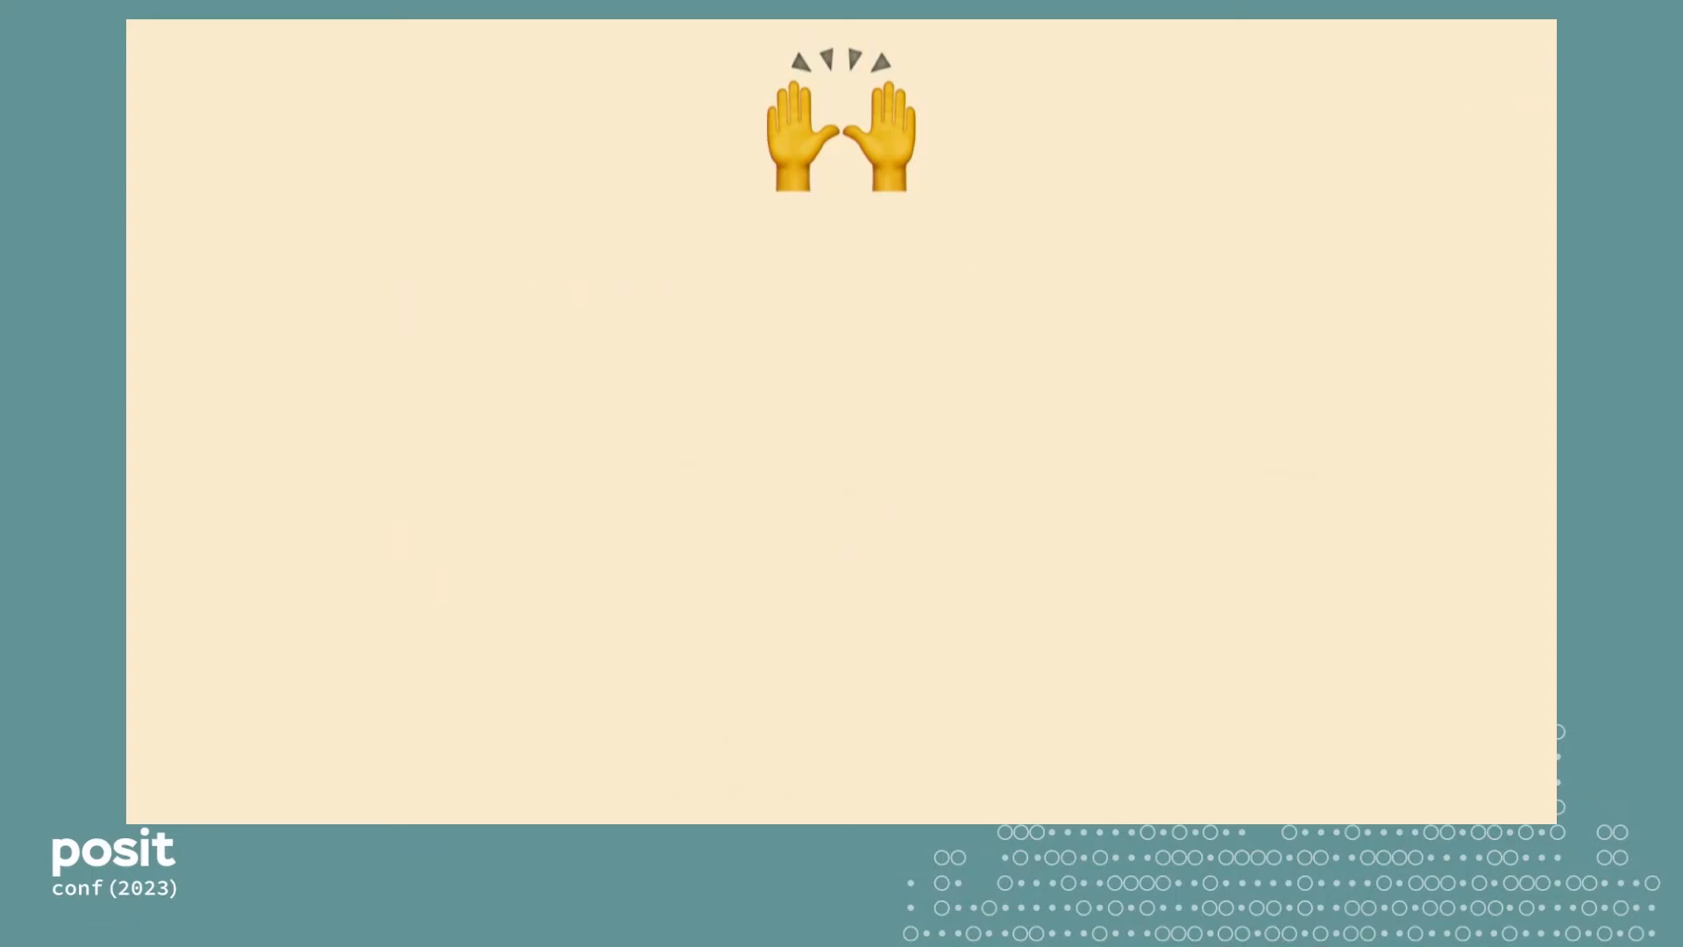